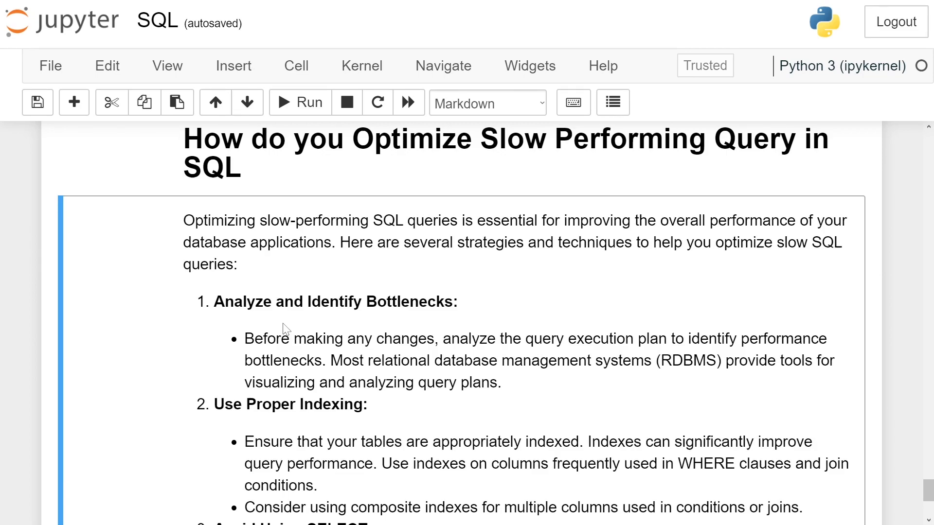
mouse_move(350, 263)
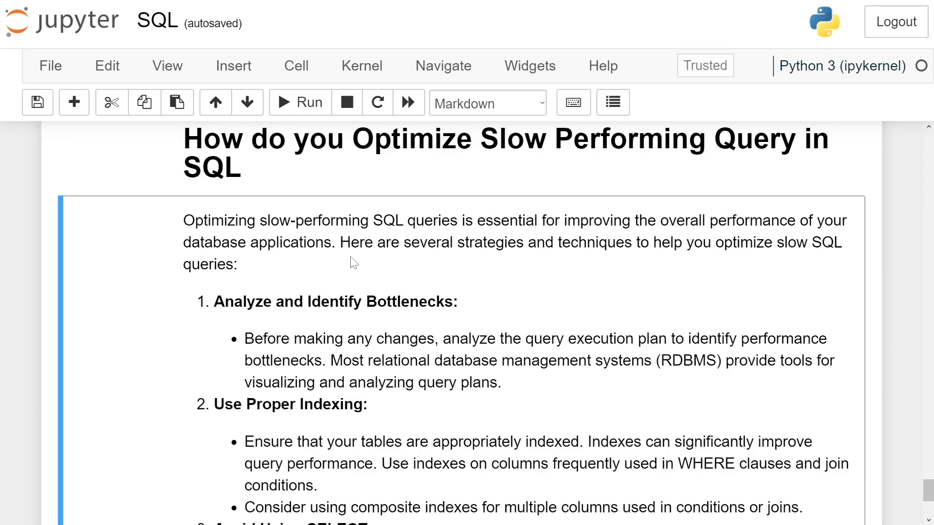
scroll("down", 3)
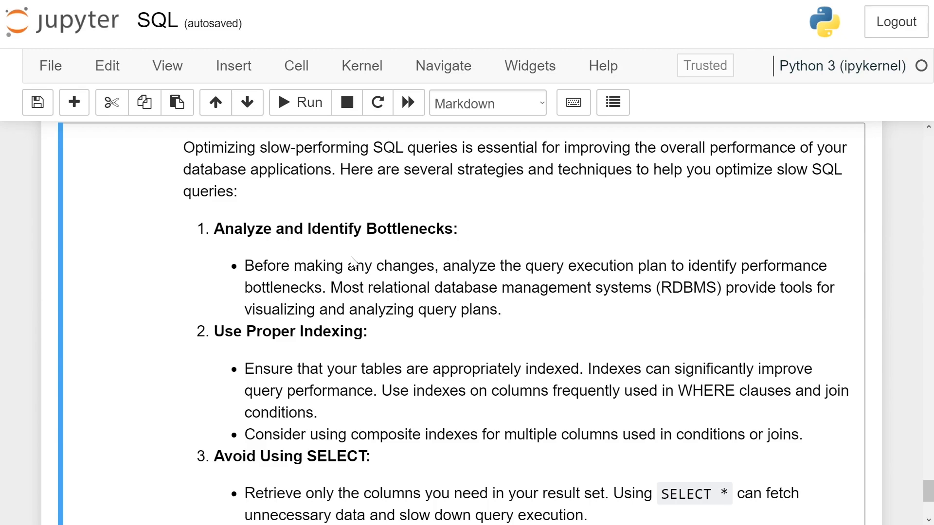
scroll("down", 3)
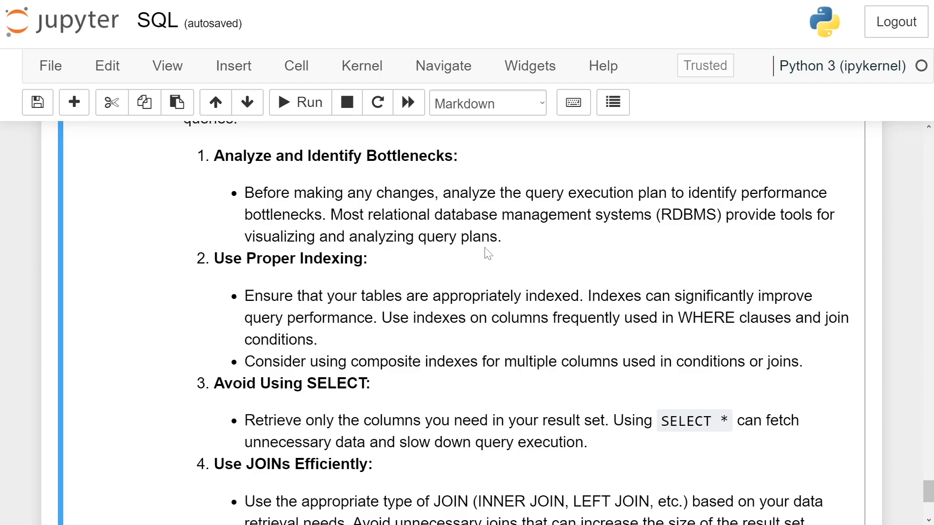
scroll("down", 3)
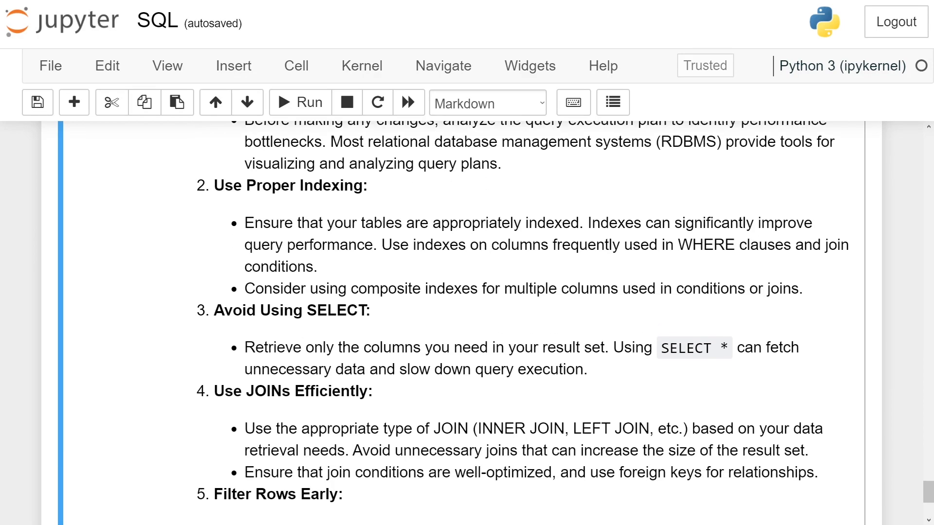
scroll("down", 3)
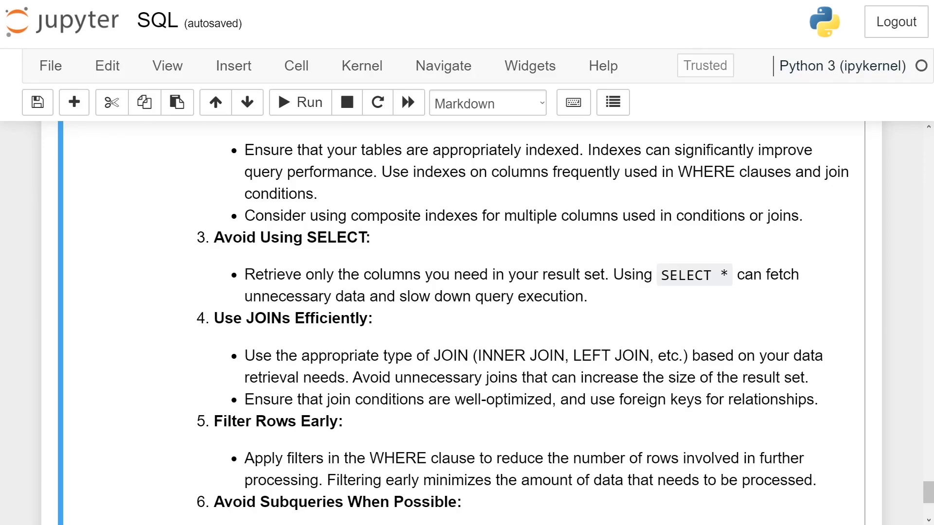
scroll("down", 3)
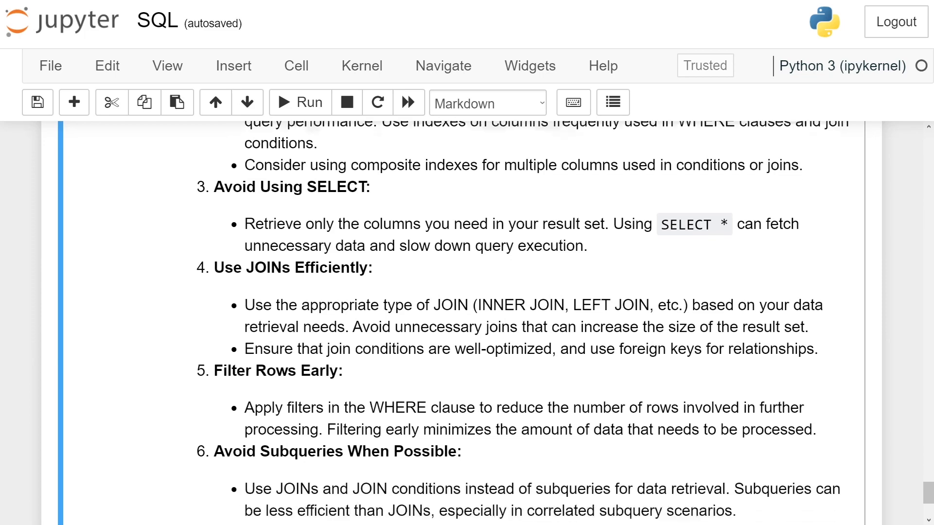
scroll("down", 3)
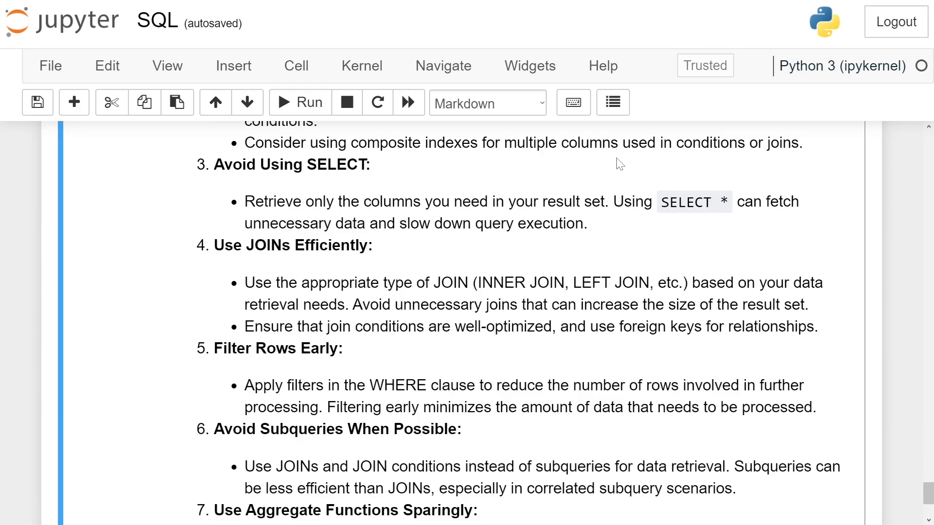
scroll("down", 3)
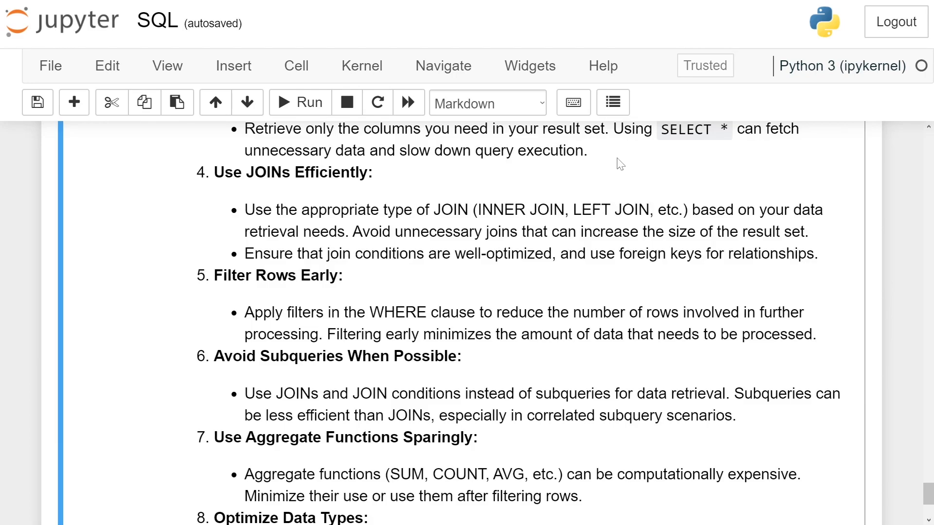
scroll("down", 3)
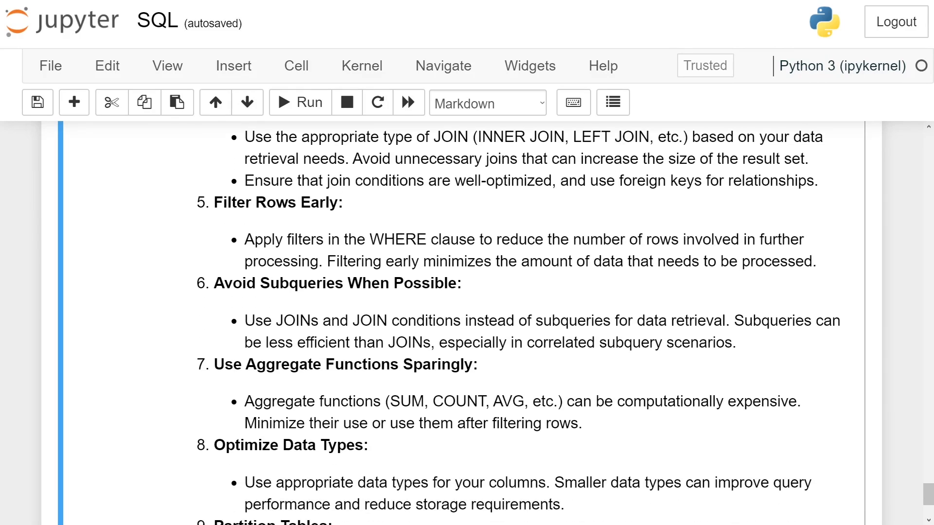
scroll("down", 3)
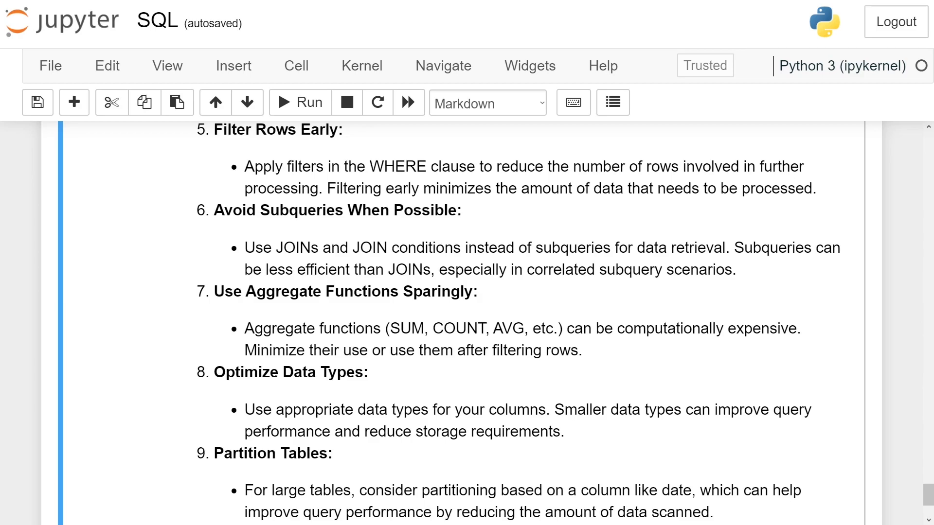
scroll("down", 3)
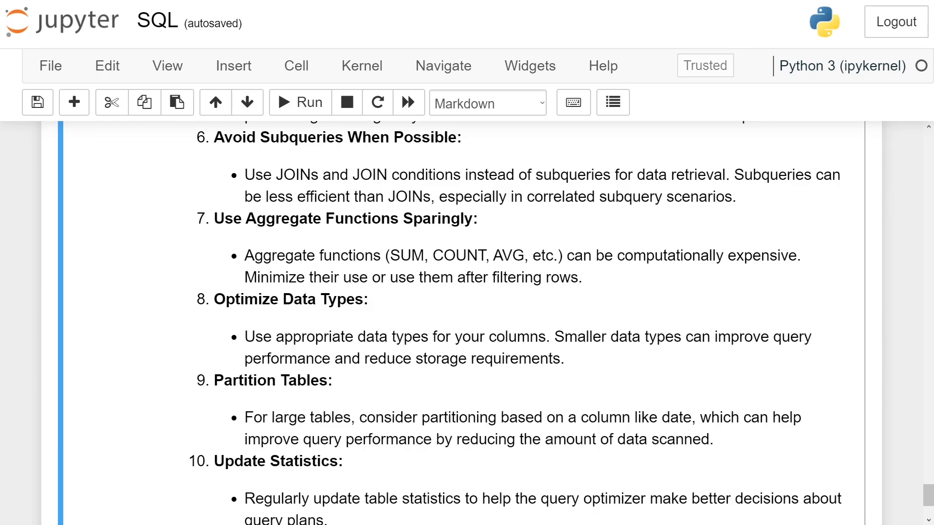
scroll("down", 3)
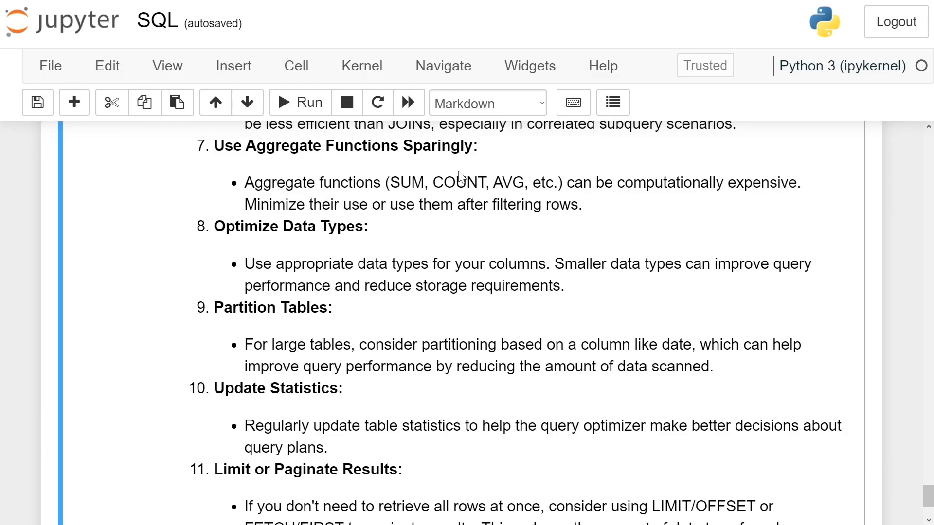
scroll("down", 3)
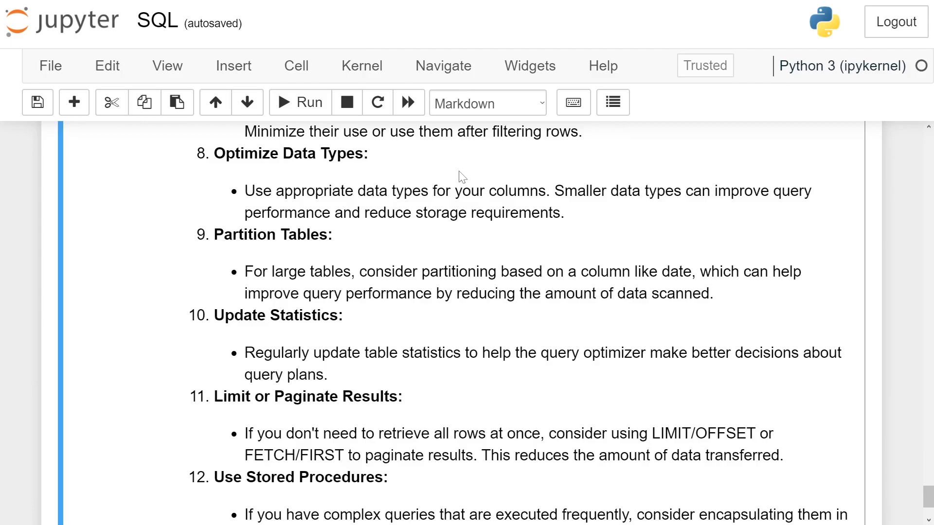
scroll("down", 3)
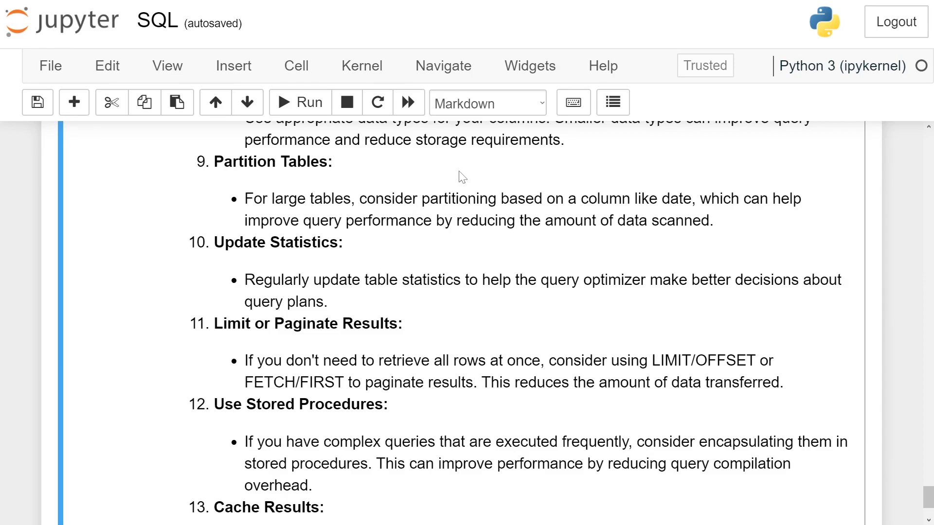
scroll("down", 3)
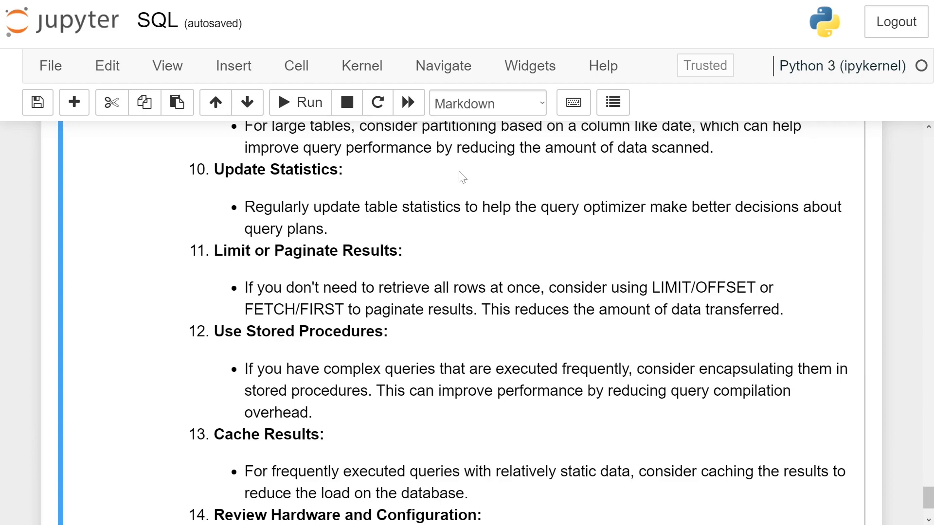
scroll("down", 3)
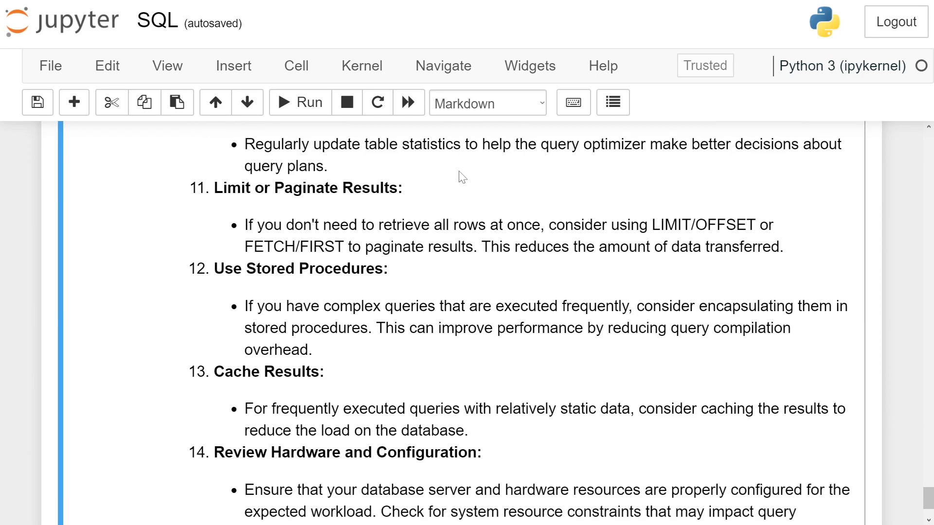
scroll("down", 3)
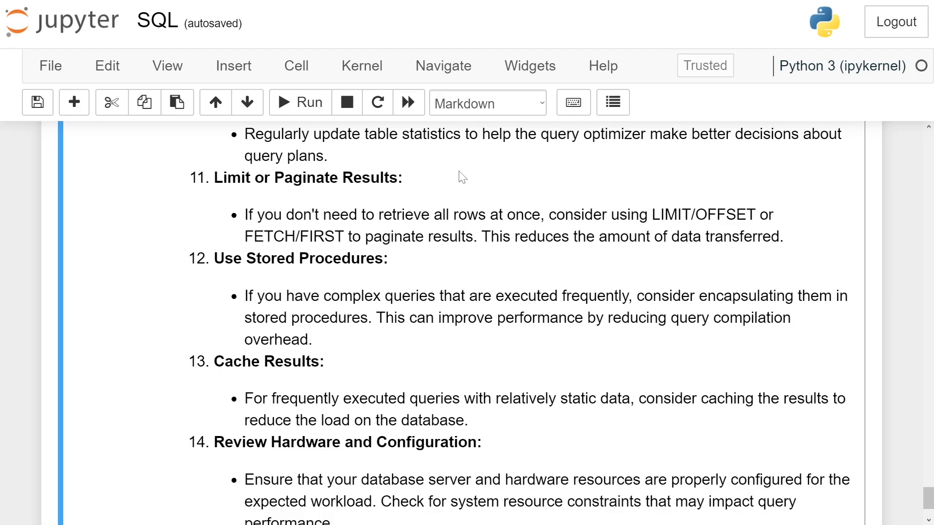
scroll("down", 3)
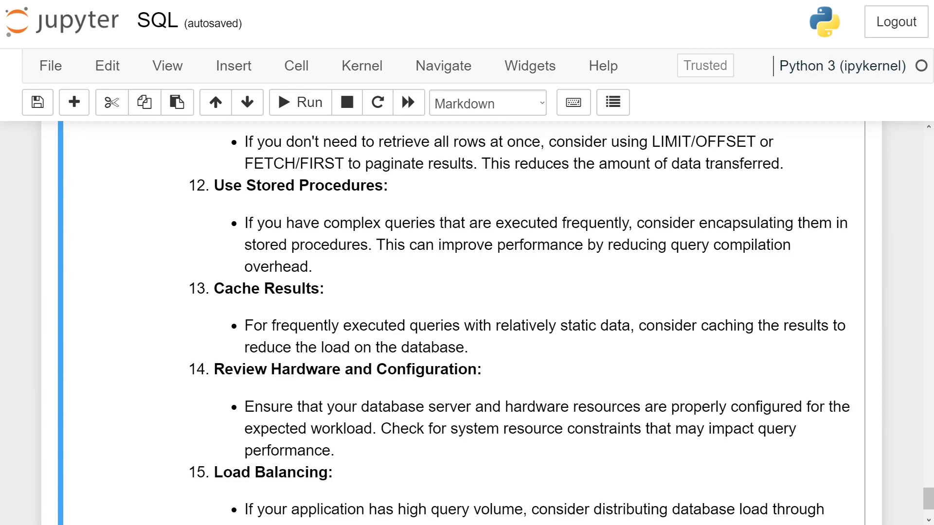
scroll("down", 3)
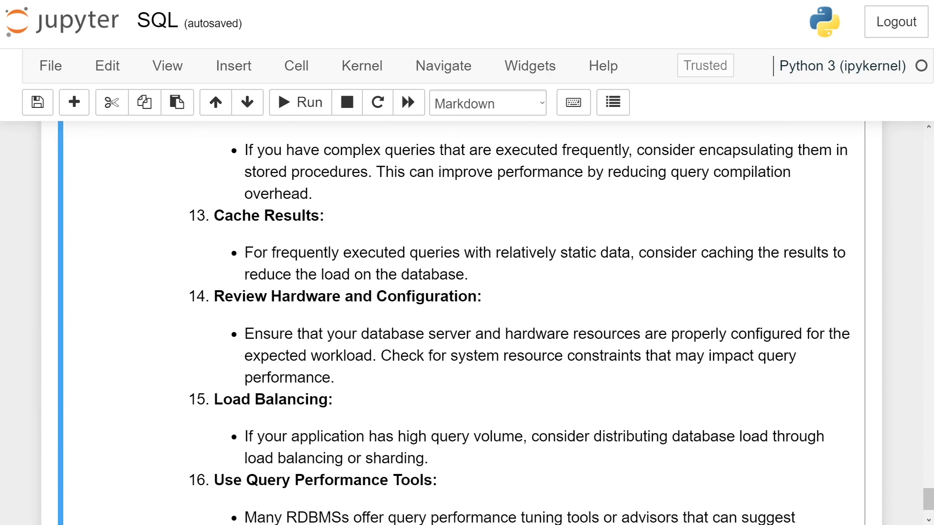
scroll("down", 3)
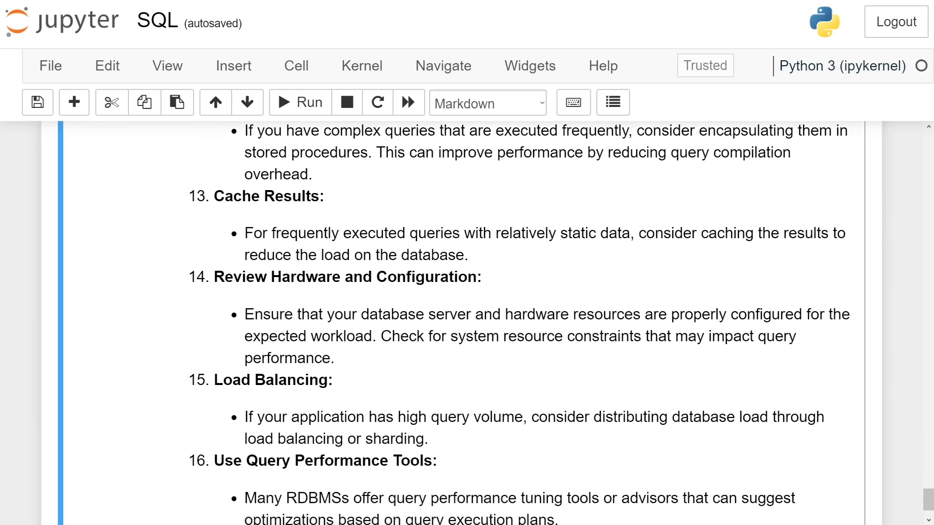
scroll("down", 3)
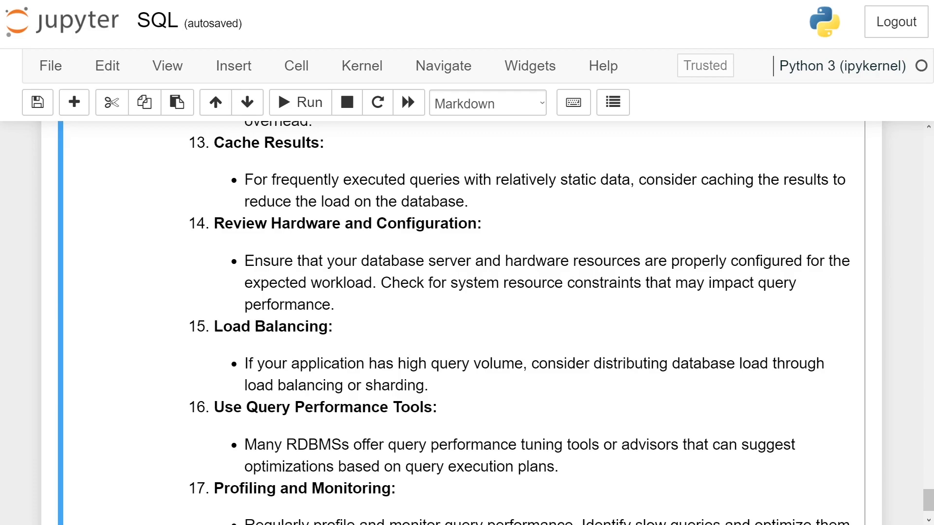
scroll("down", 3)
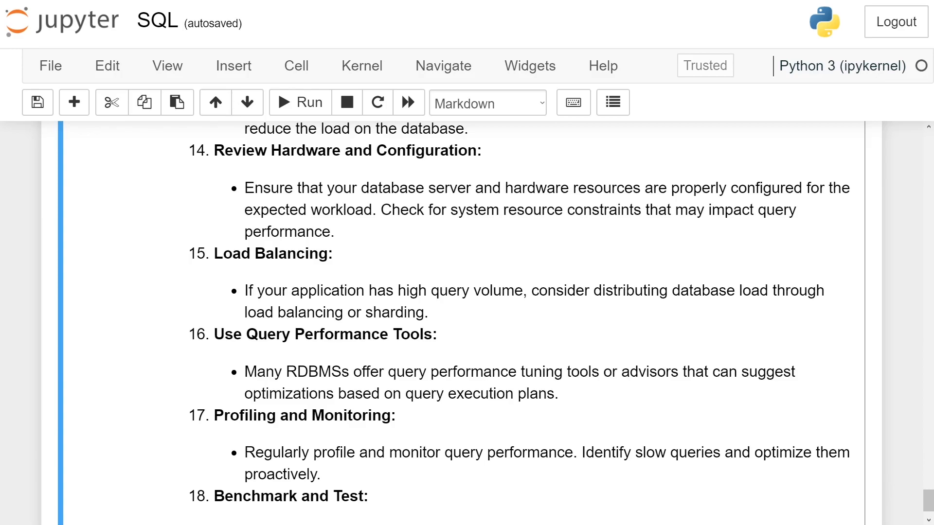
scroll("down", 3)
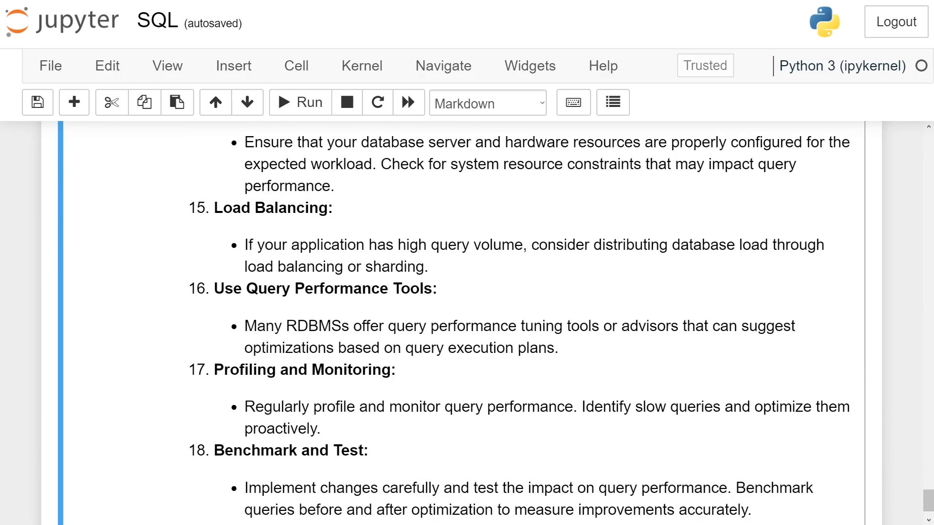
scroll("down", 3)
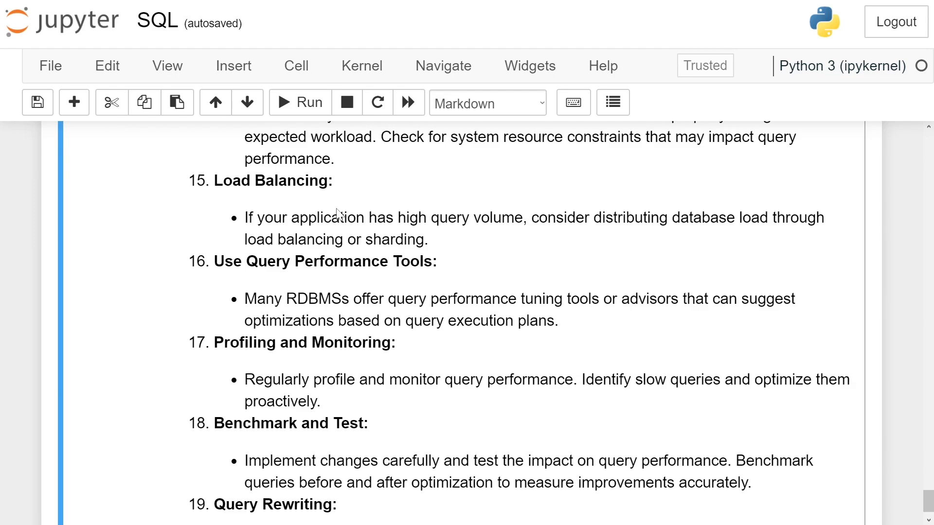
scroll("down", 3)
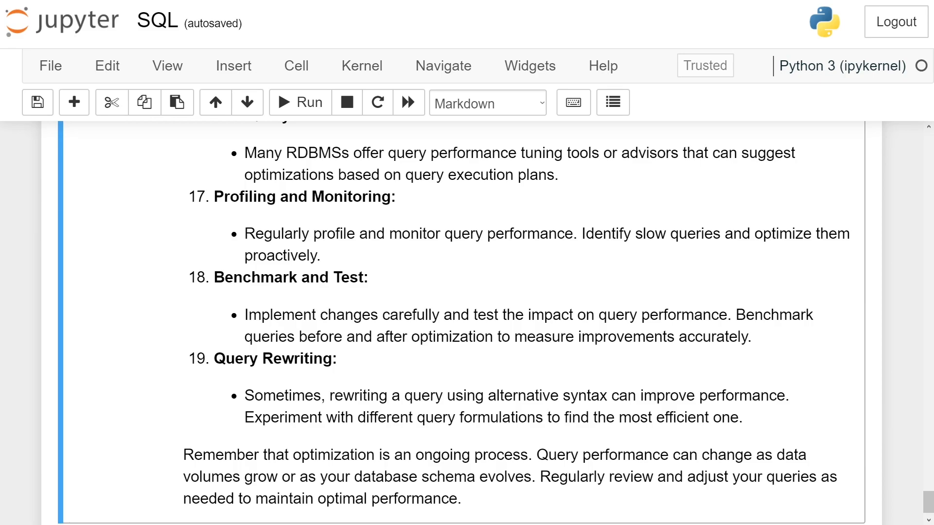
scroll("down", 3)
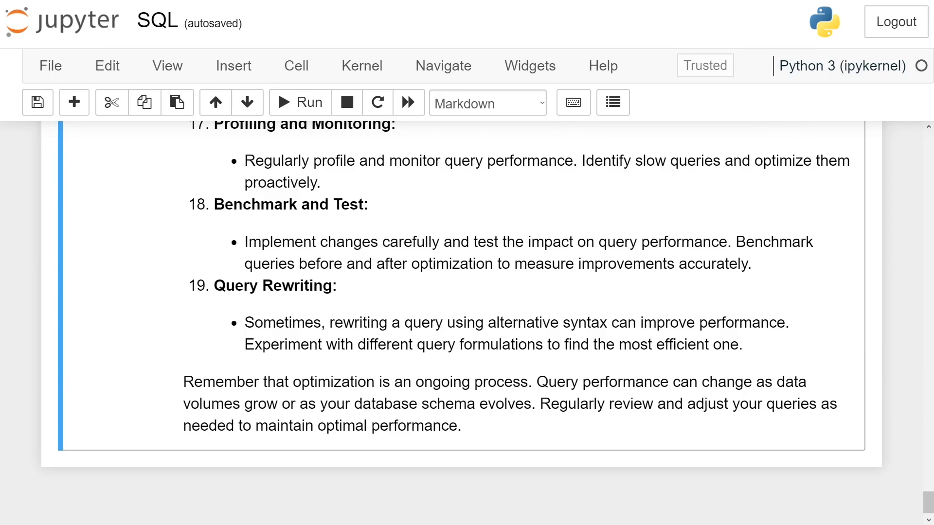